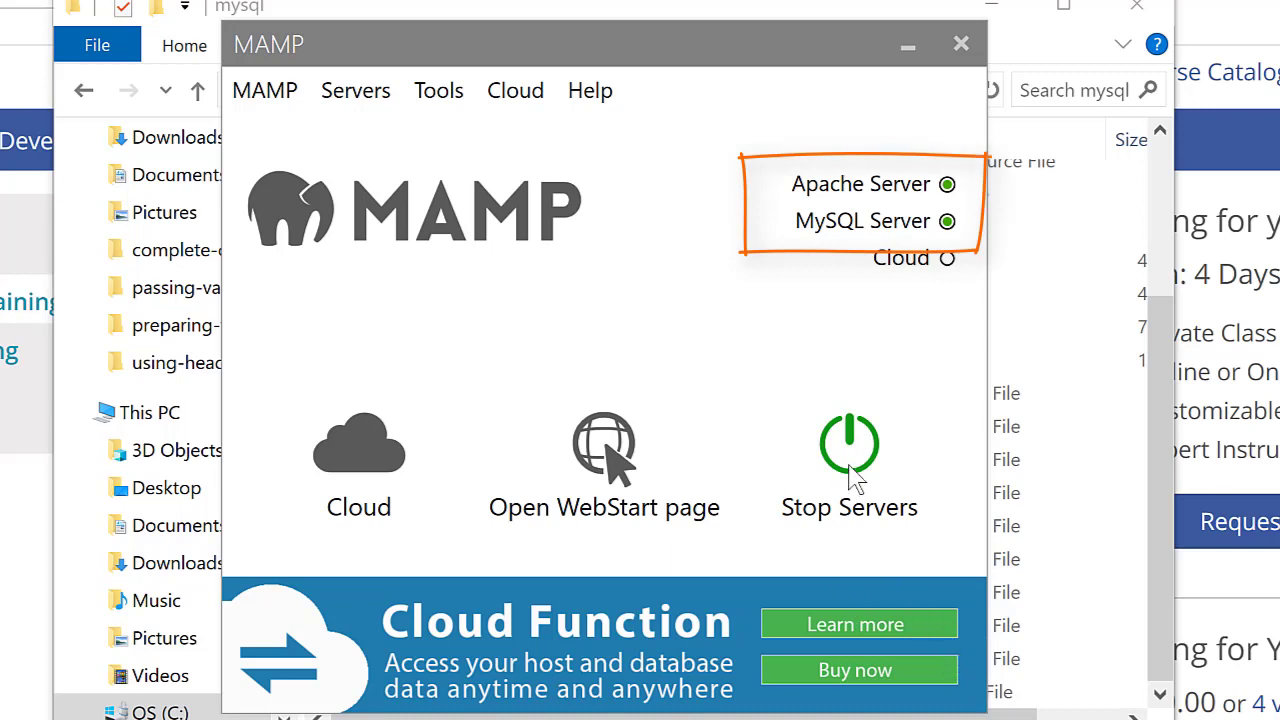
# Step: Stop the MAMP servers, leaving Apache off while MySQL keeps running
pyautogui.click(849, 443)
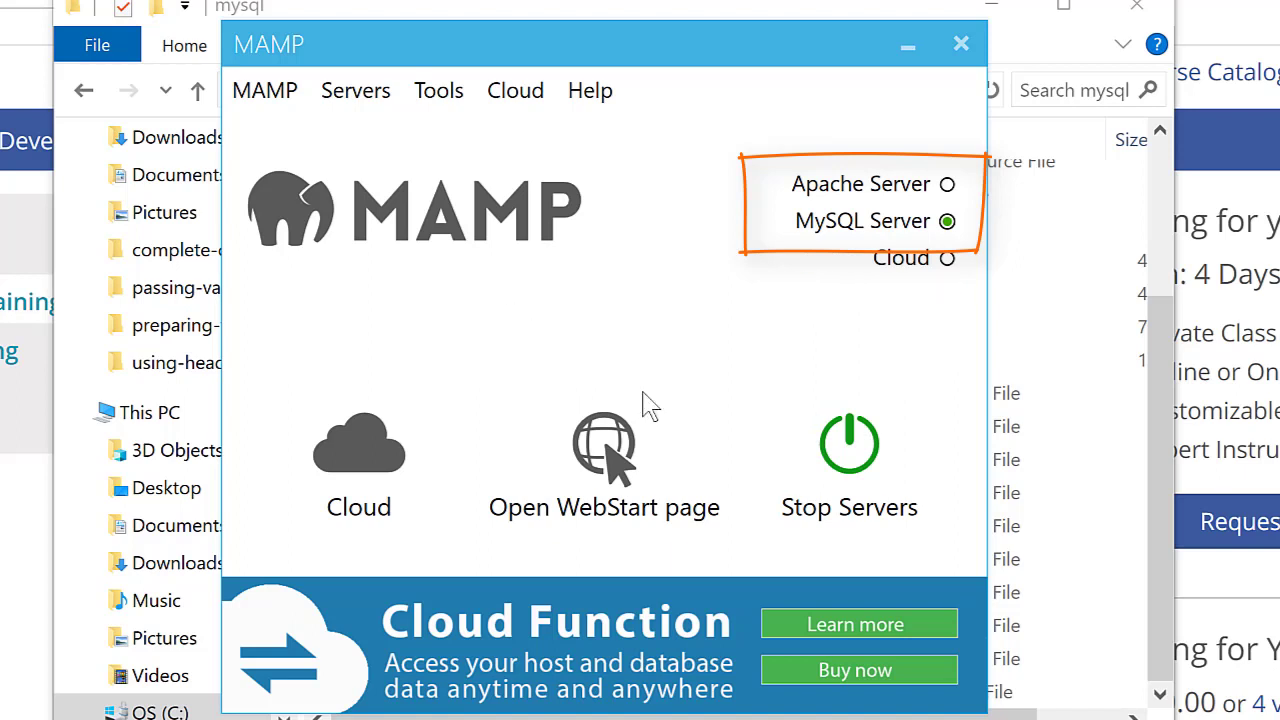
pyautogui.moveTo(620, 430)
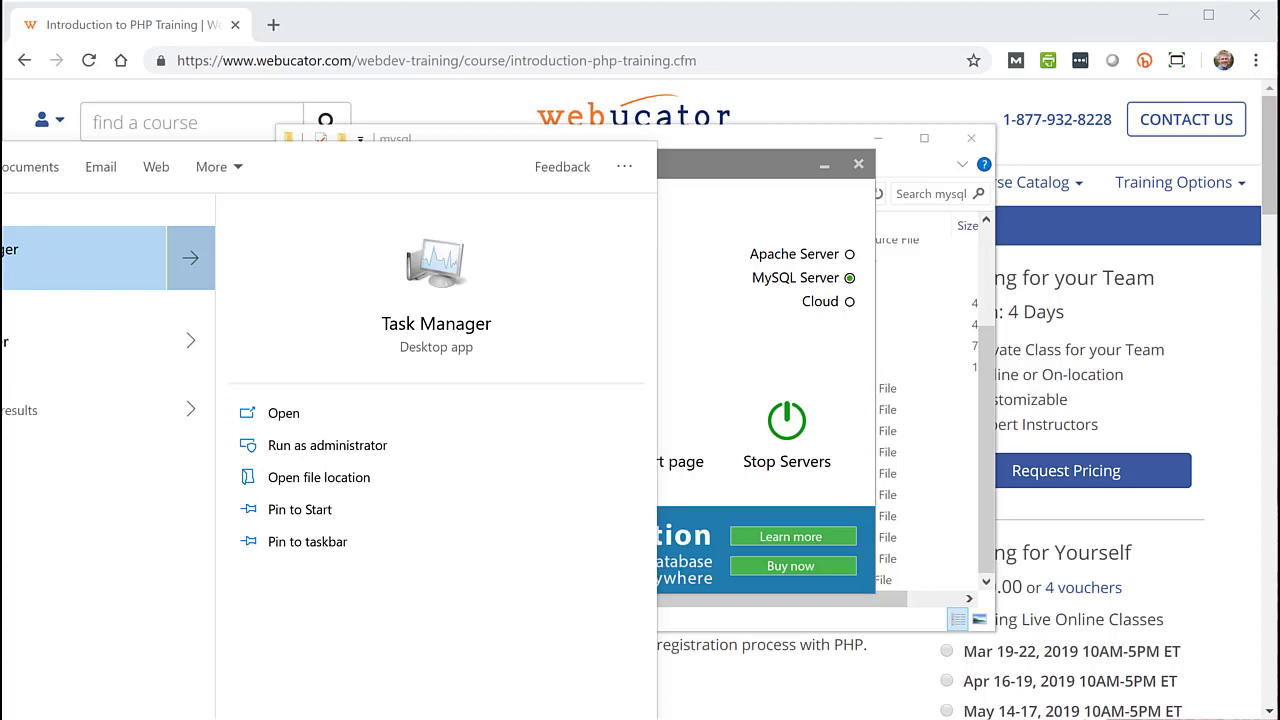
# Step: End the mysqld.exe (32 bit) background process in Task Manager
pyautogui.click(283, 413)
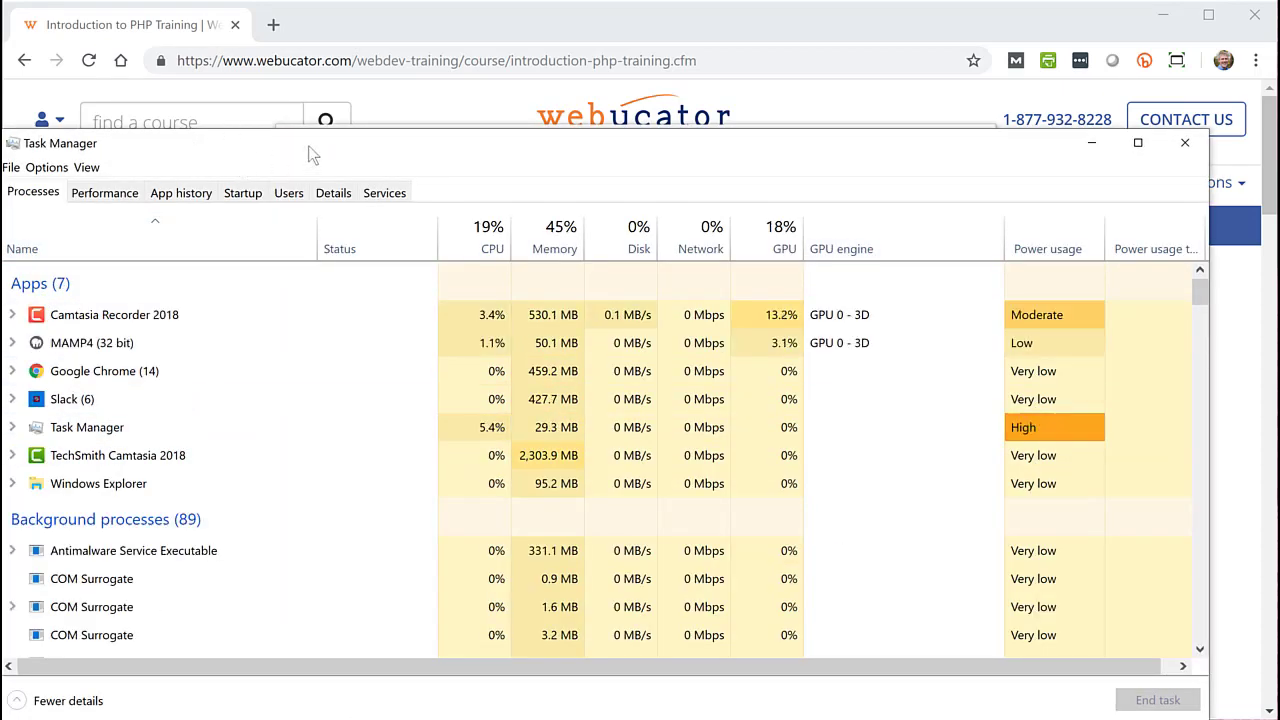
pyautogui.moveTo(436, 115)
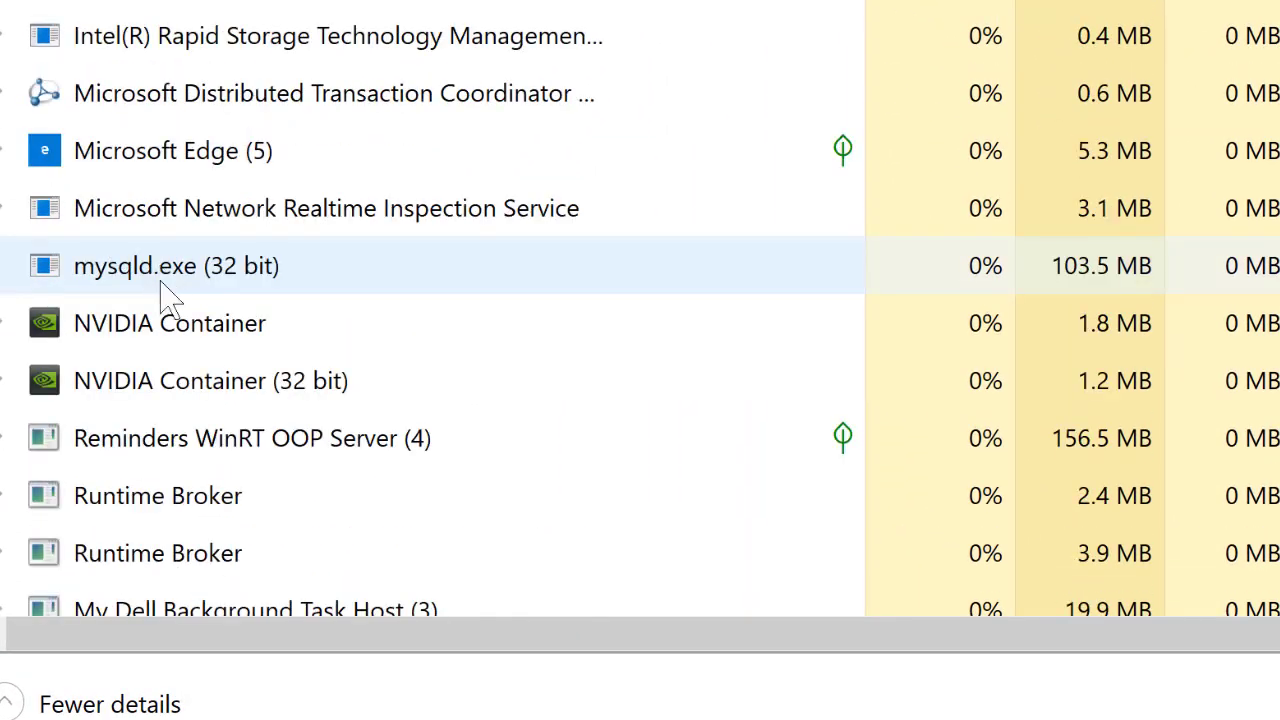
pyautogui.rightClick(175, 265)
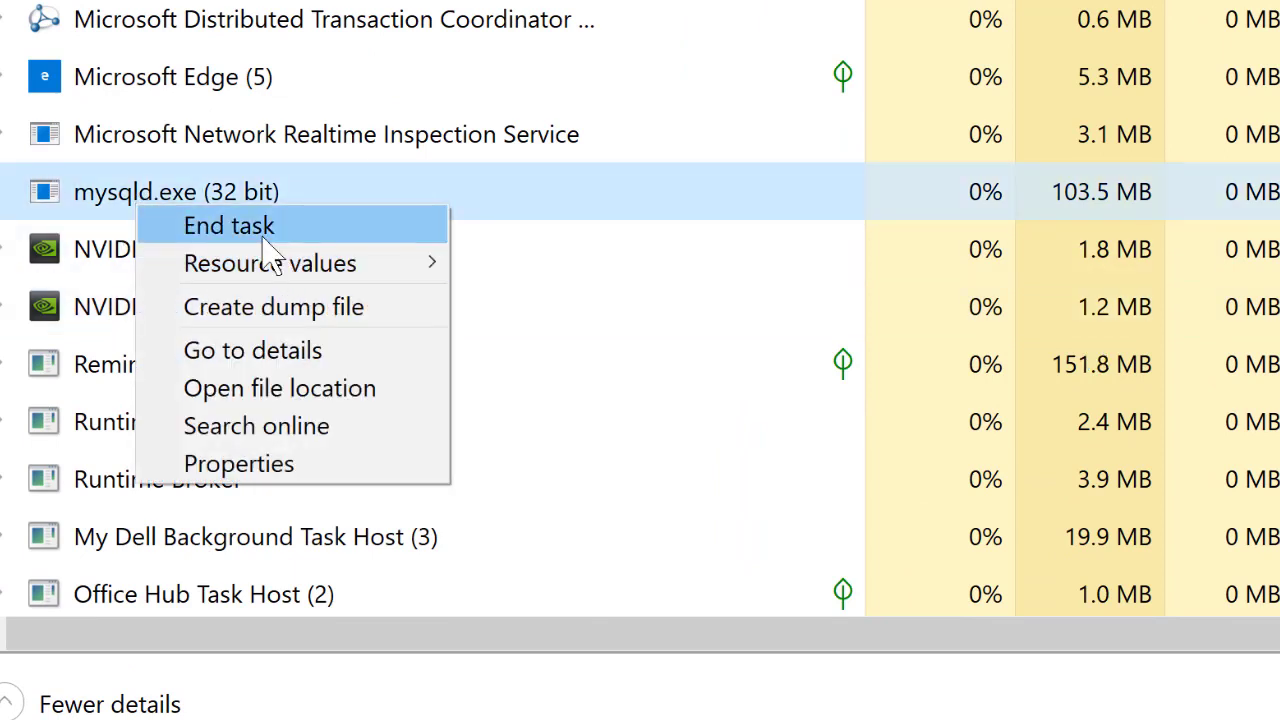
pyautogui.click(228, 225)
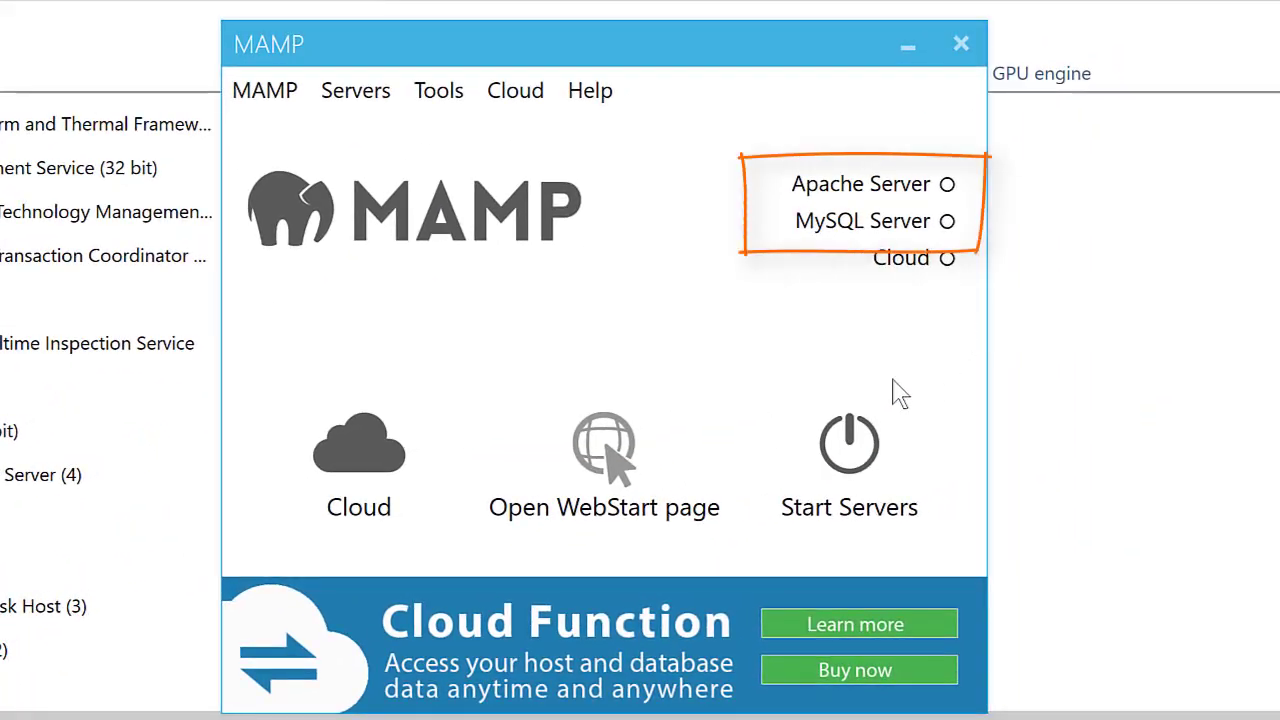
pyautogui.moveTo(828, 368)
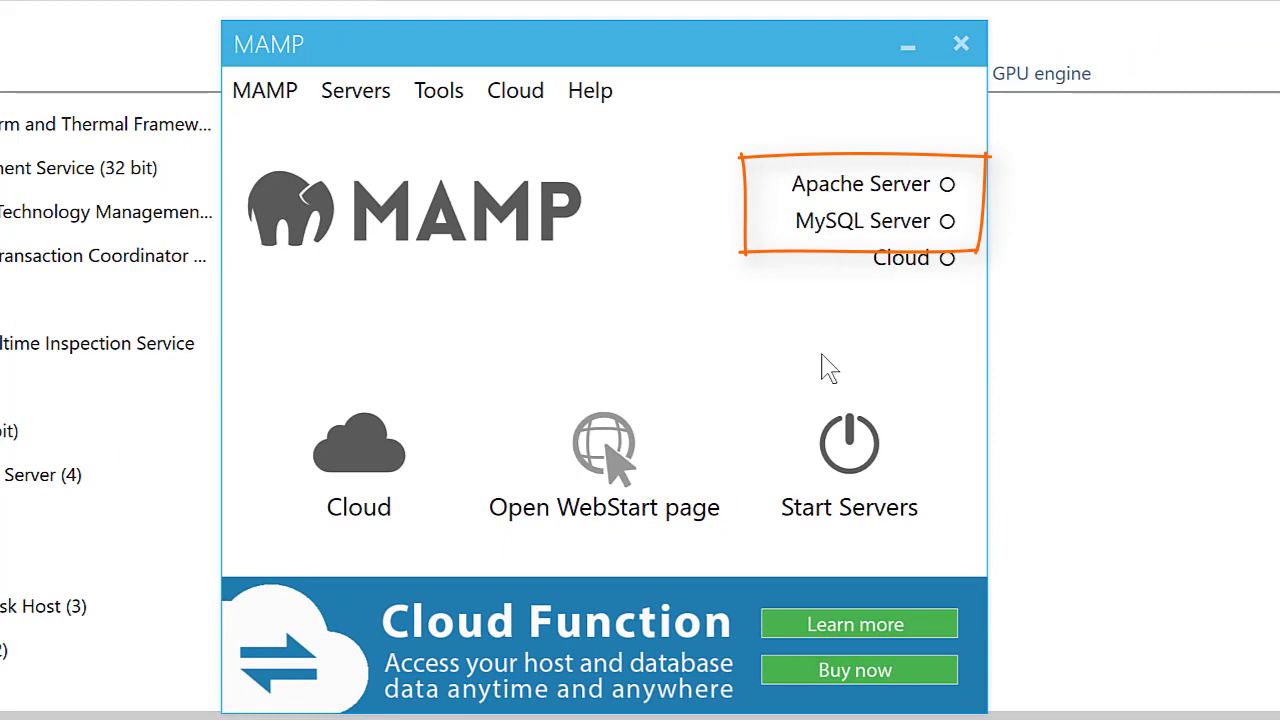
pyautogui.moveTo(865, 467)
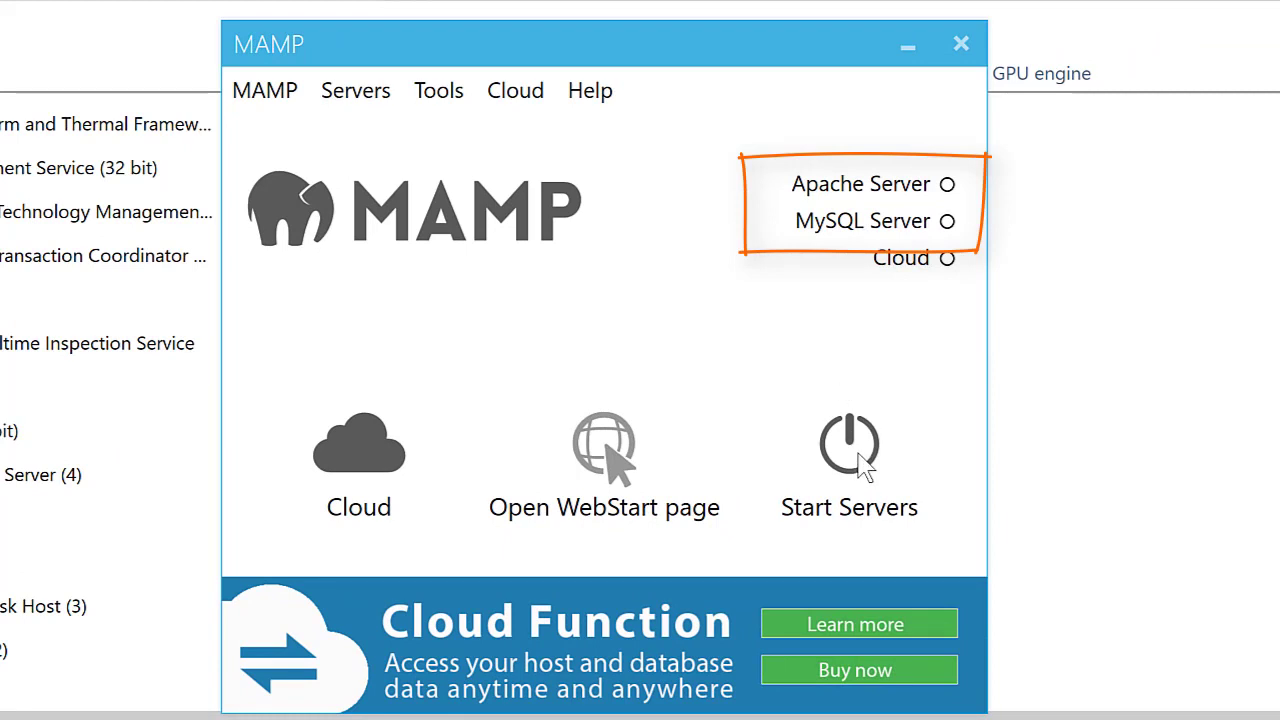
pyautogui.moveTo(617, 318)
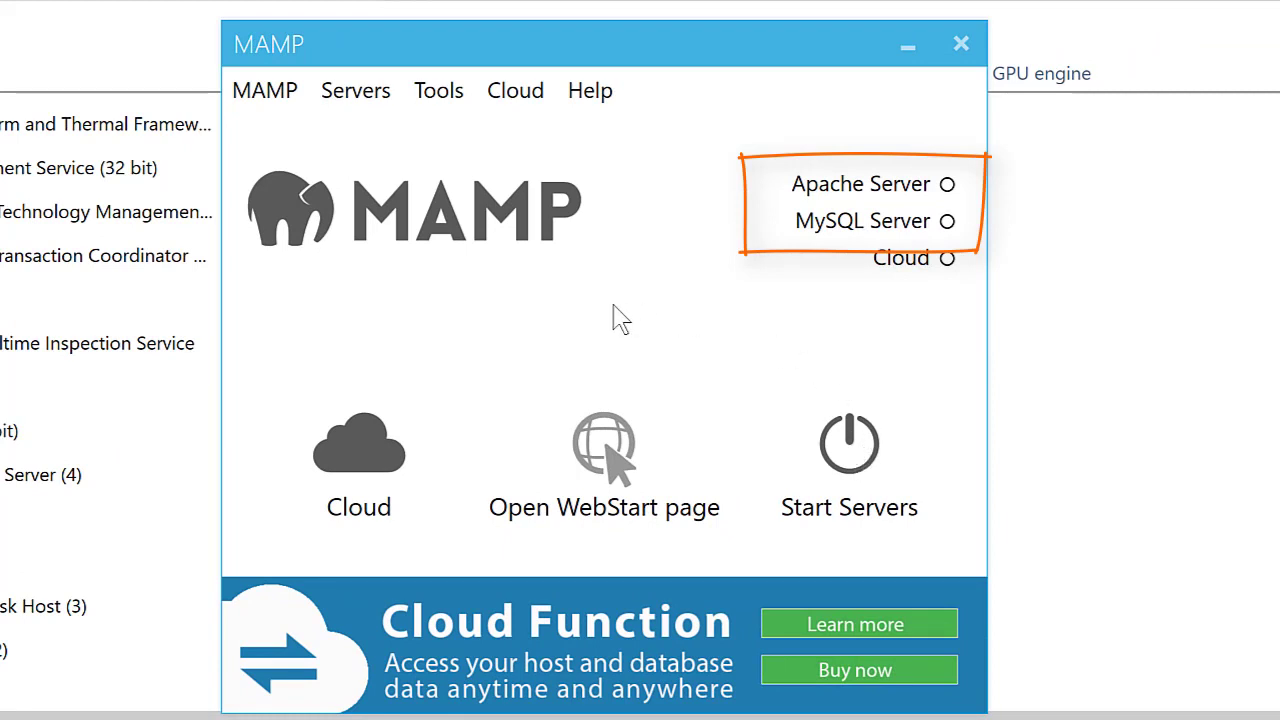
# Step: Start the MAMP servers again; Apache runs but MySQL stays stopped
pyautogui.click(848, 442)
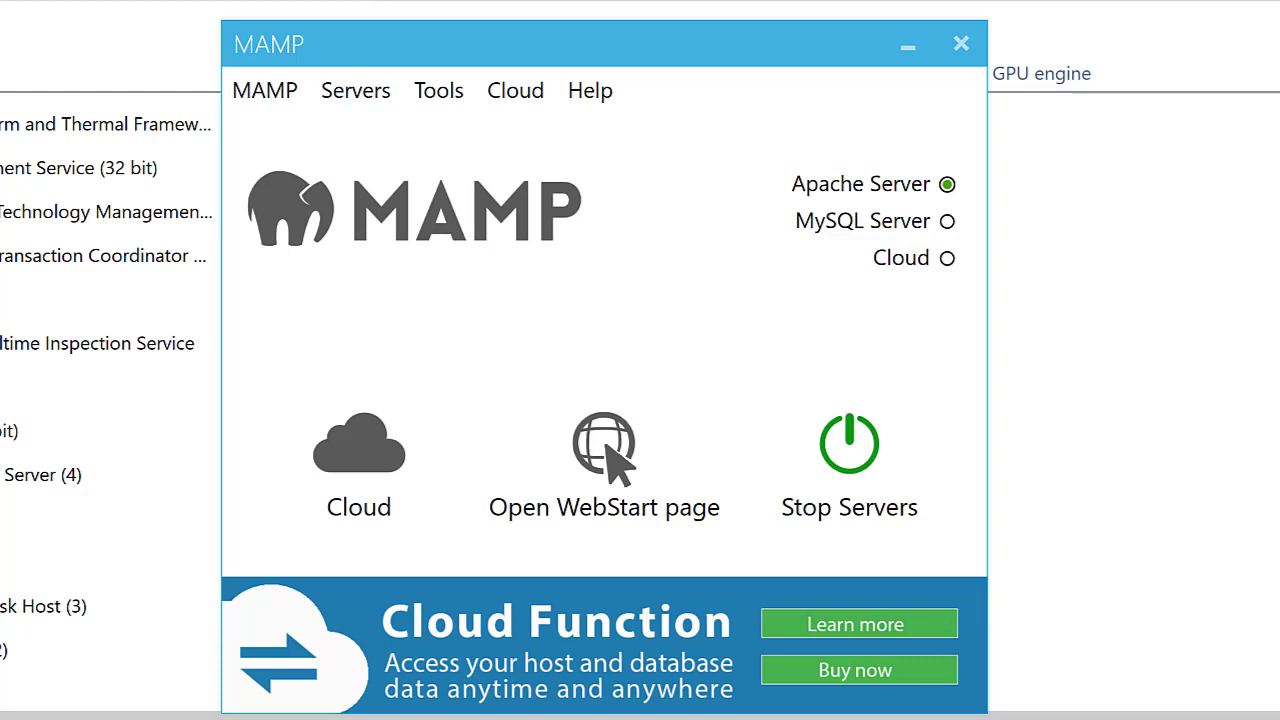
pyautogui.moveTo(840, 475)
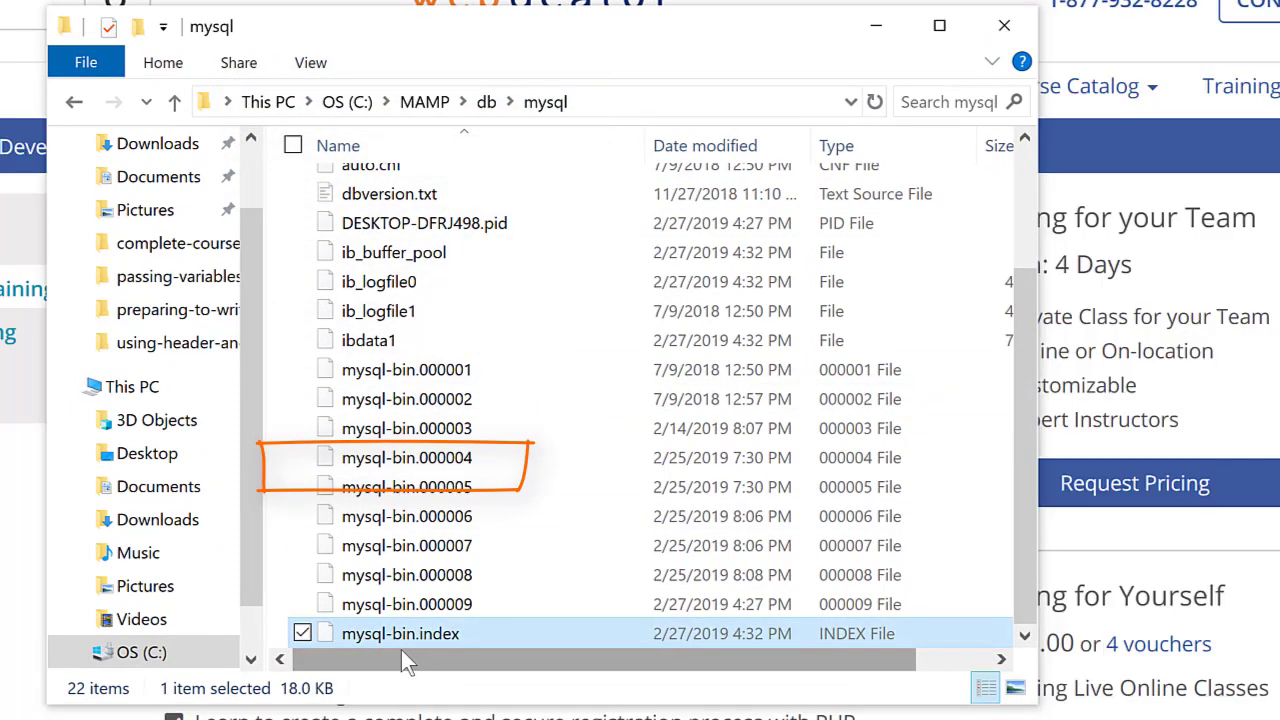
# Step: Delete mysql-bin.index from C:\MAMP\db\mysql
pyautogui.rightClick(400, 633)
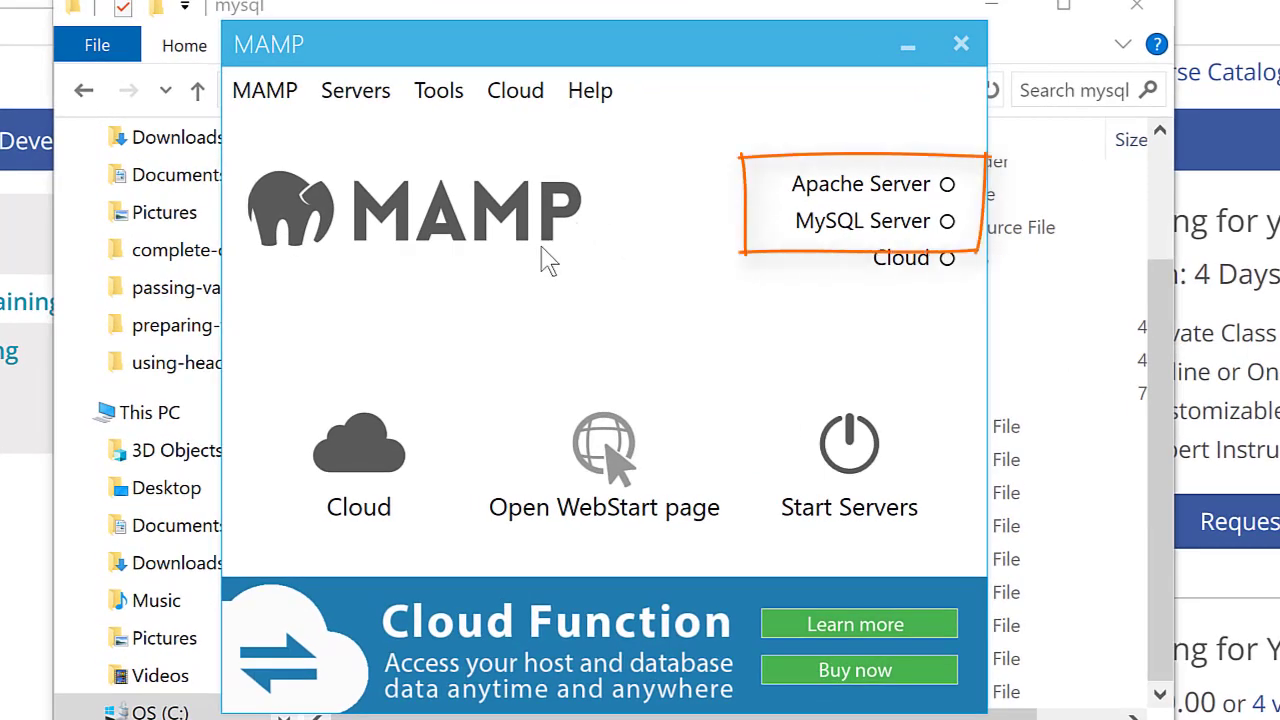
# Step: Start the MAMP servers, bringing MySQL up while Apache stays off
pyautogui.click(849, 443)
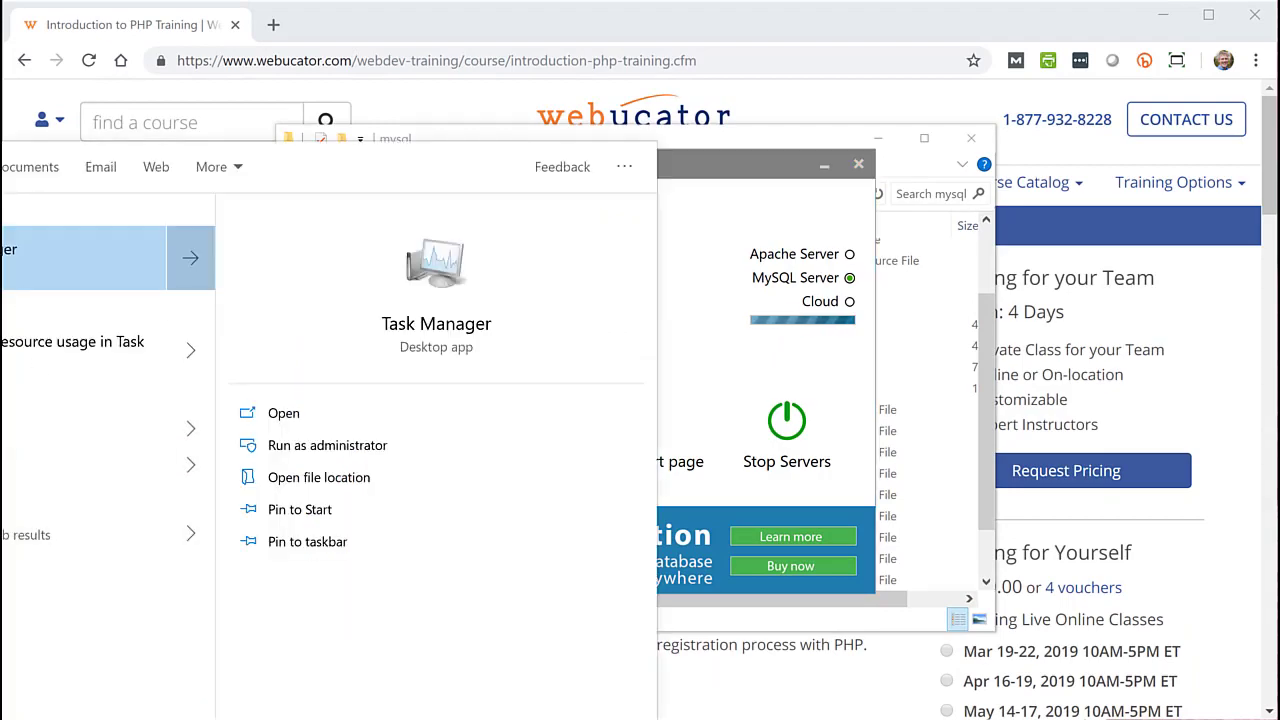
# Step: End the mysqld.exe (32 bit) process again in Task Manager
pyautogui.click(283, 412)
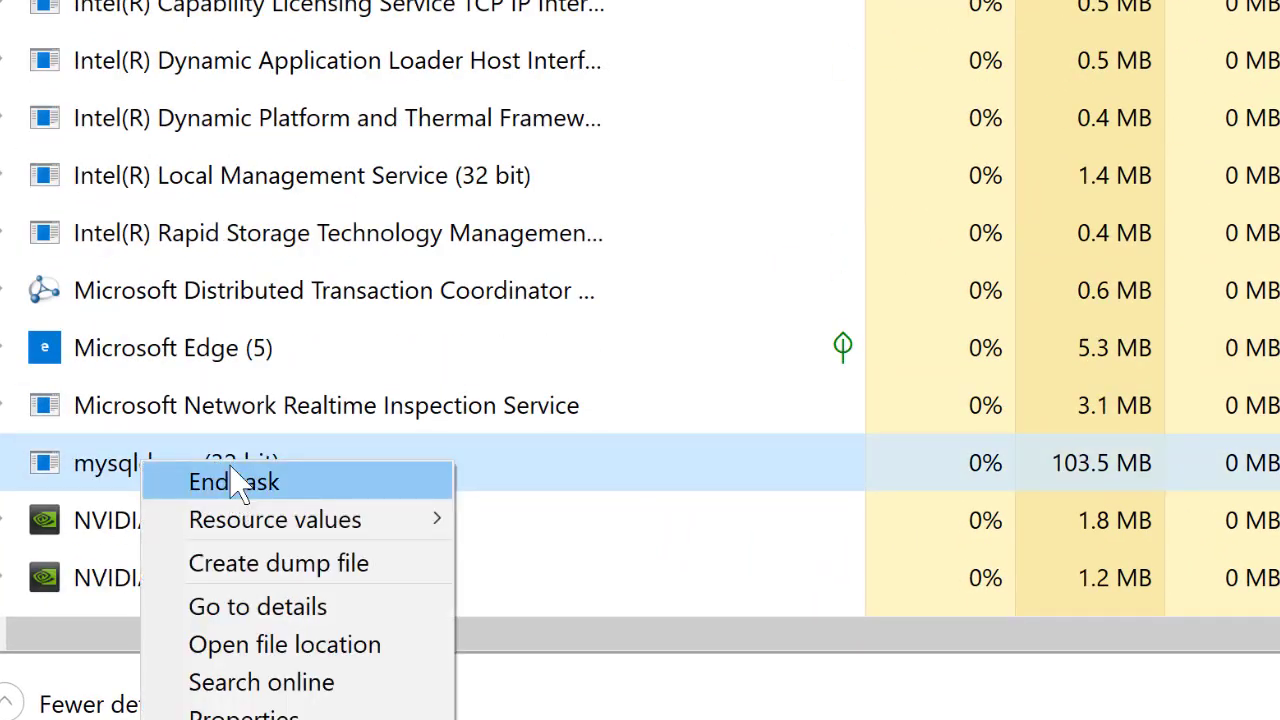
pyautogui.click(233, 481)
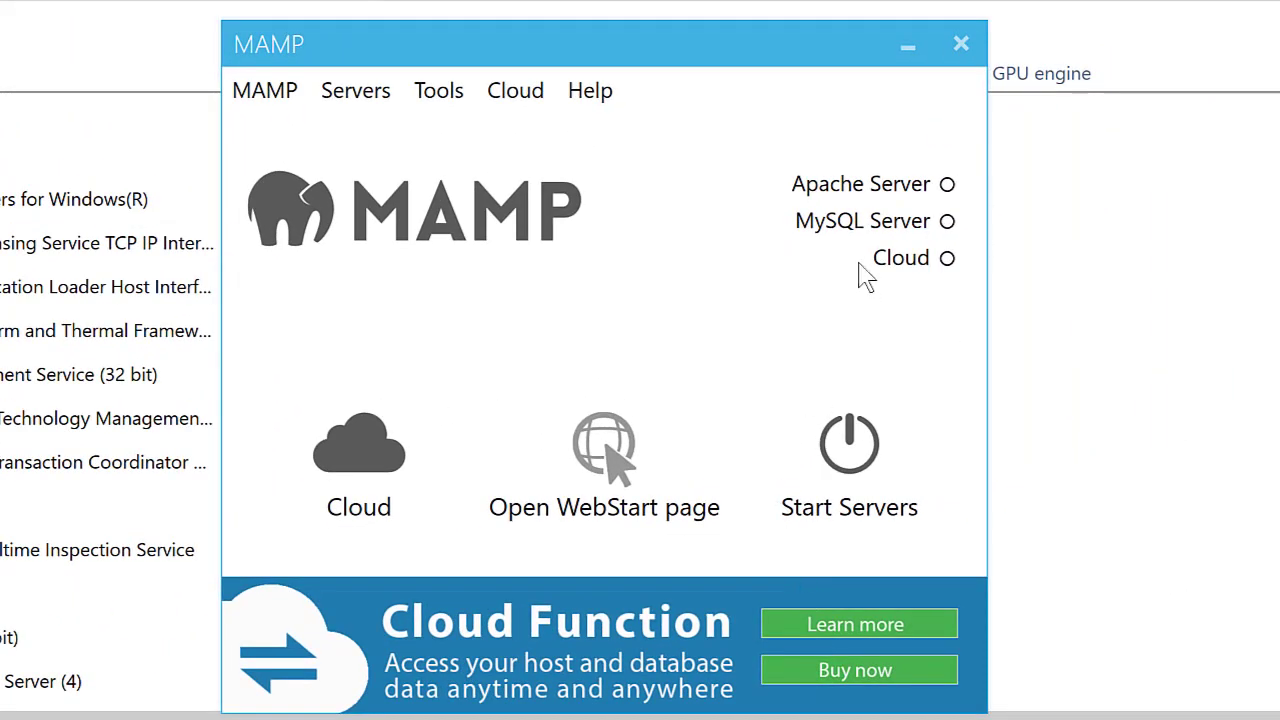
pyautogui.moveTo(836, 560)
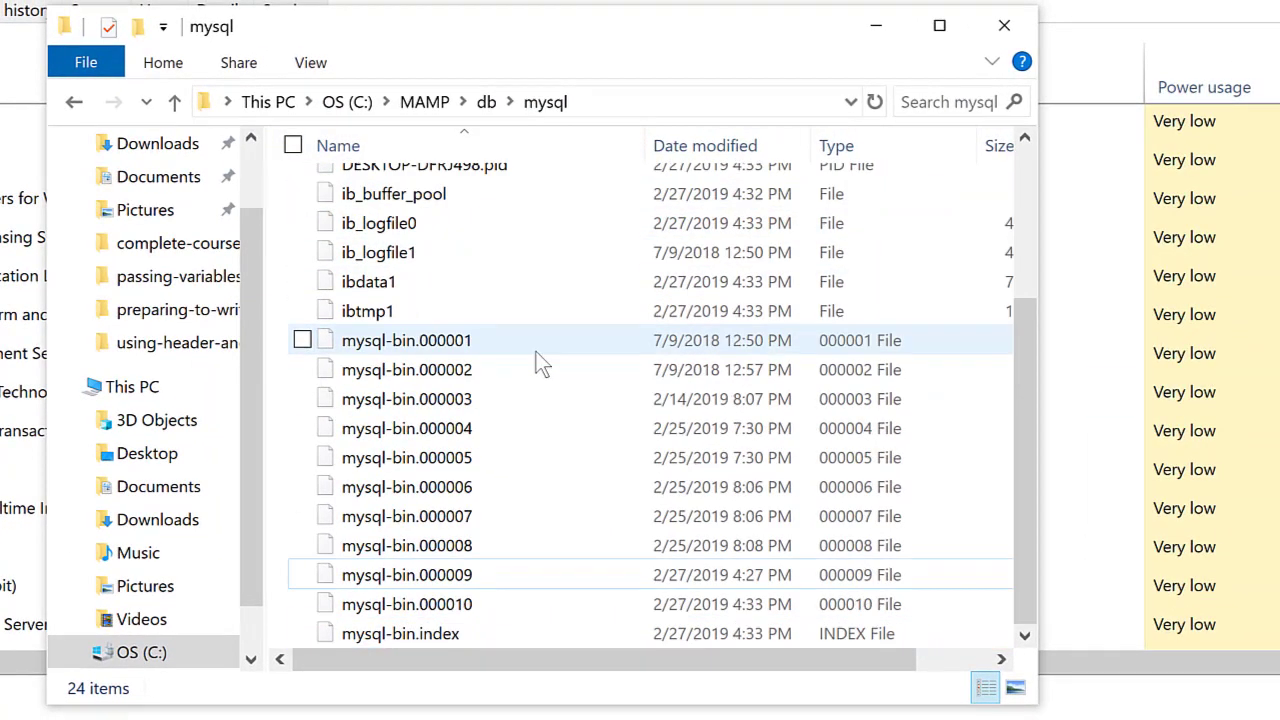
# Step: Delete the recreated mysql-bin.index file in C:\MAMP\db\mysql
pyautogui.click(400, 633)
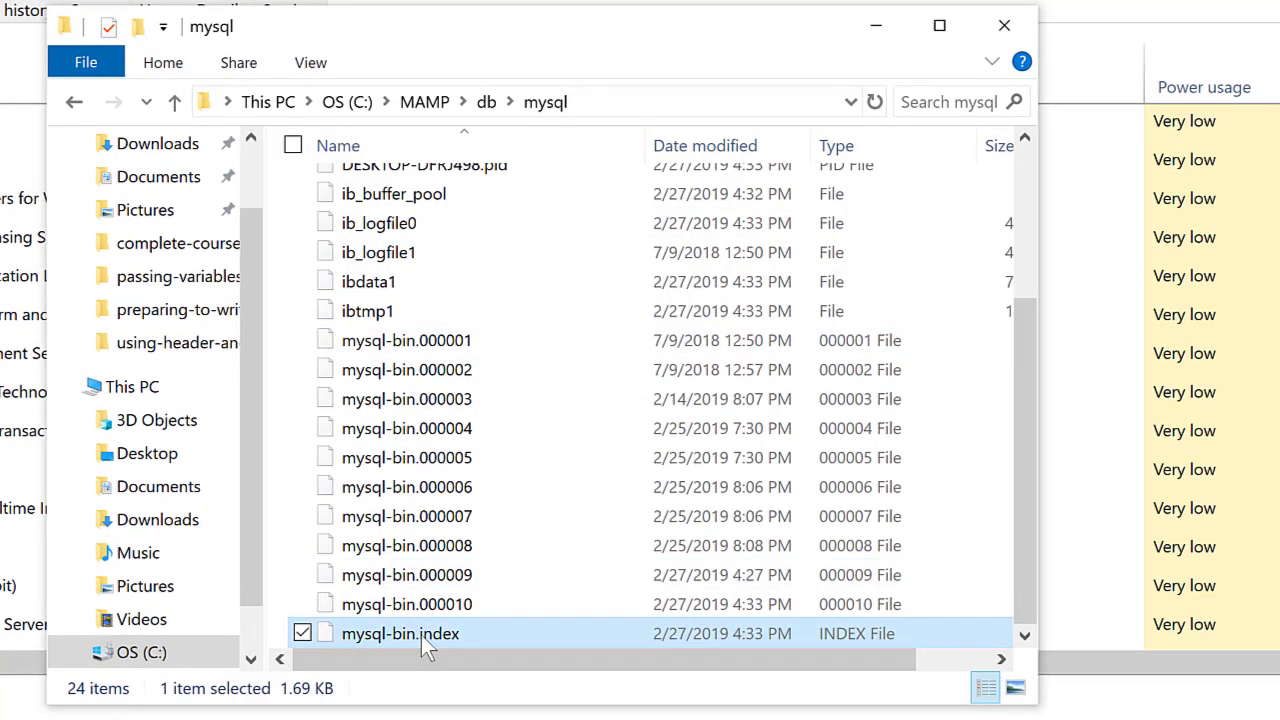
pyautogui.rightClick(400, 633)
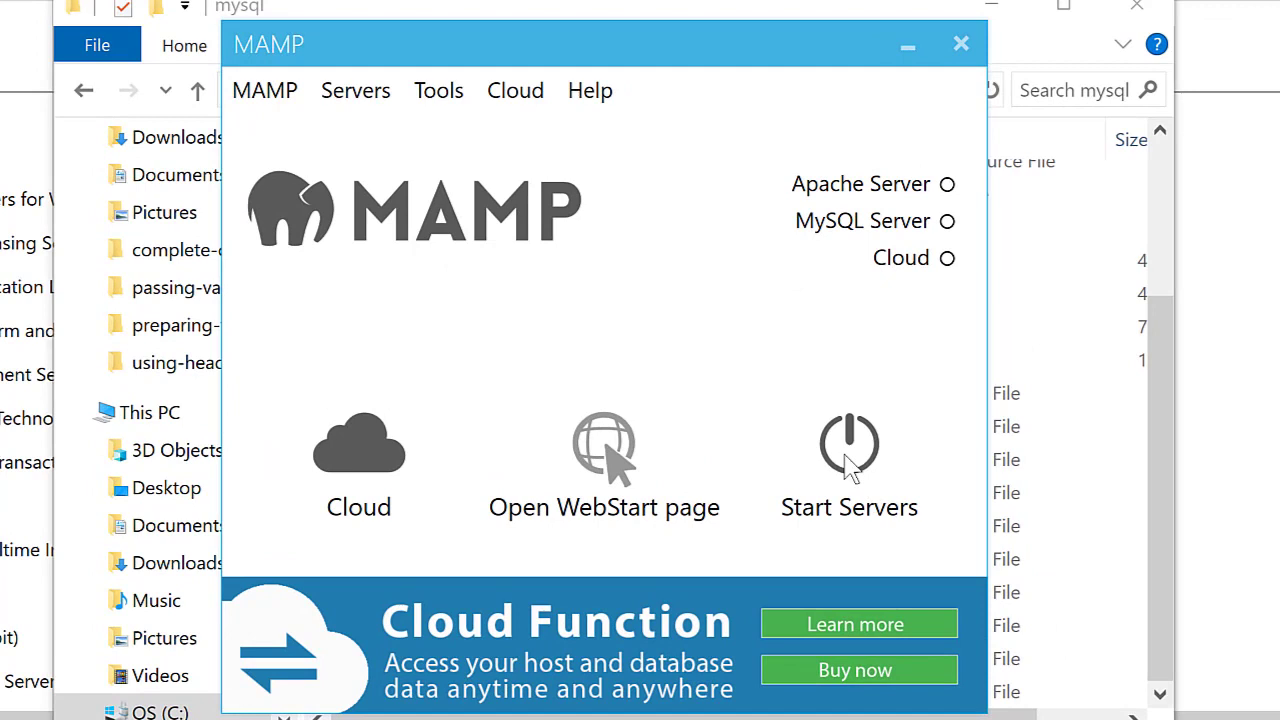
# Step: Start the MAMP servers so both Apache and MySQL lights turn green
pyautogui.click(849, 443)
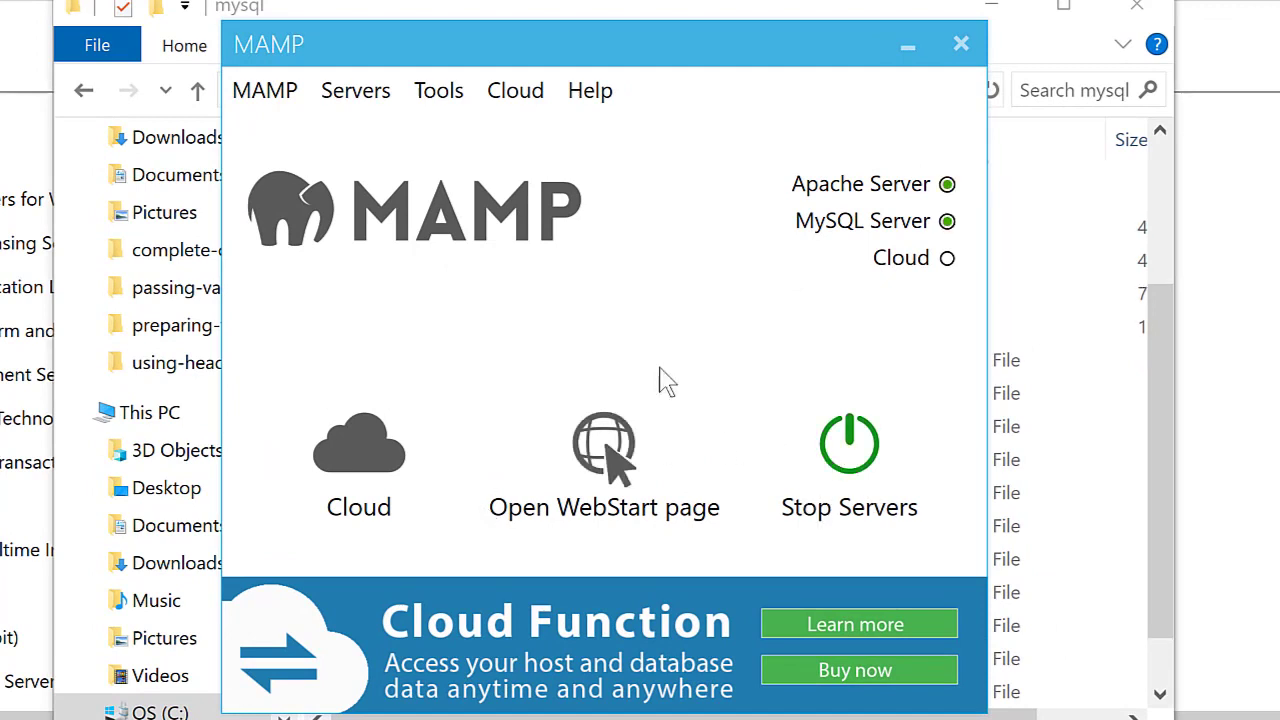